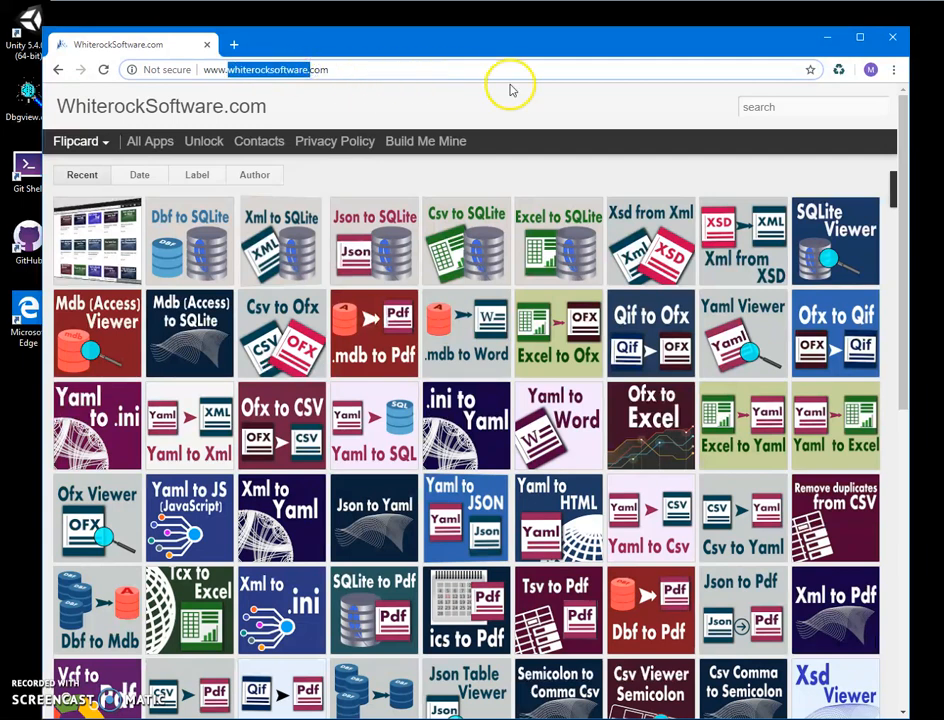
- Search whiterocksoftware.com for 'xsd' to list the five XSD tools
{"action": "left_click", "coordinate": [813, 107]}
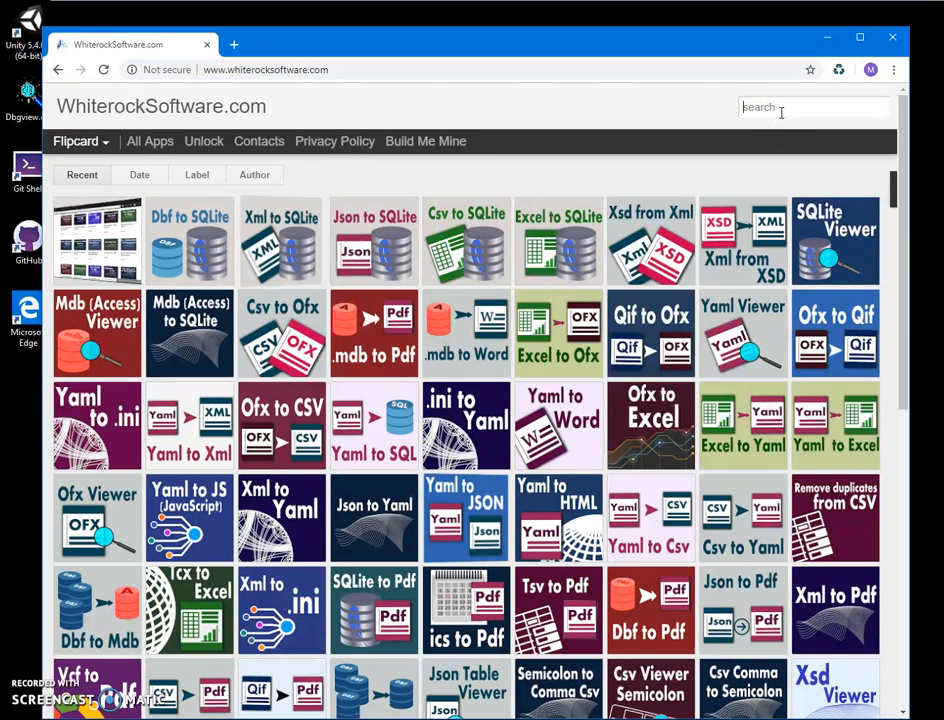
{"action": "type", "text": "x"}
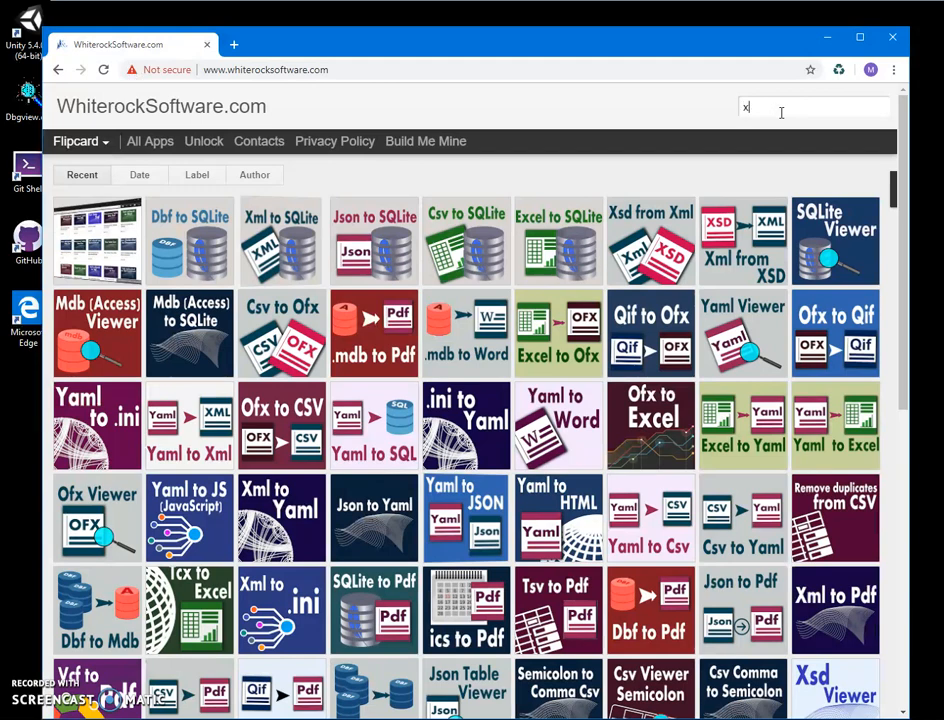
{"action": "type", "text": "sd"}
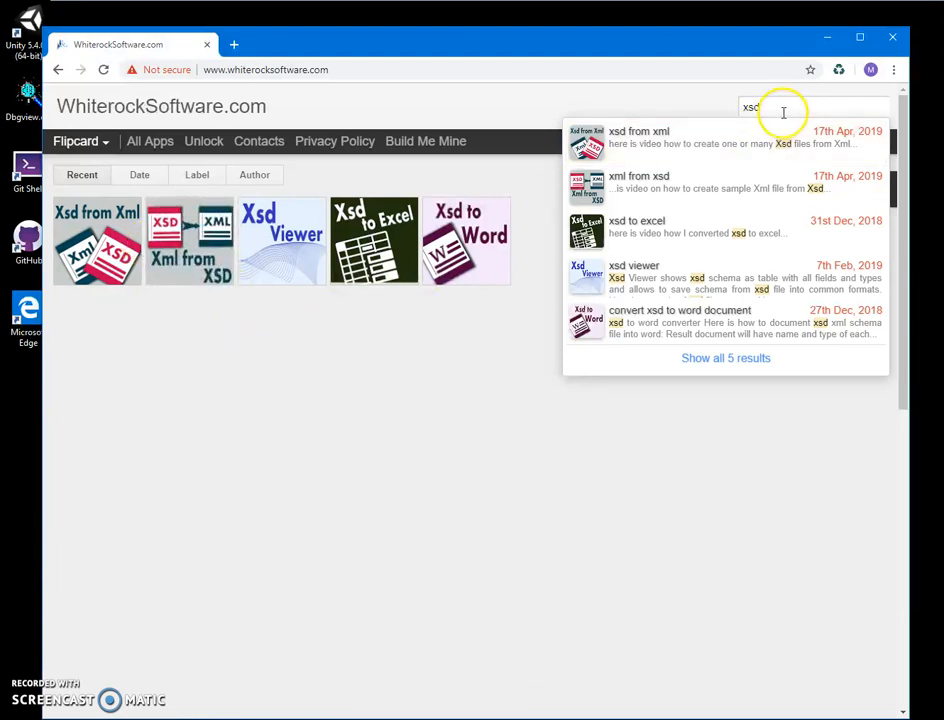
{"action": "left_click", "coordinate": [189, 243]}
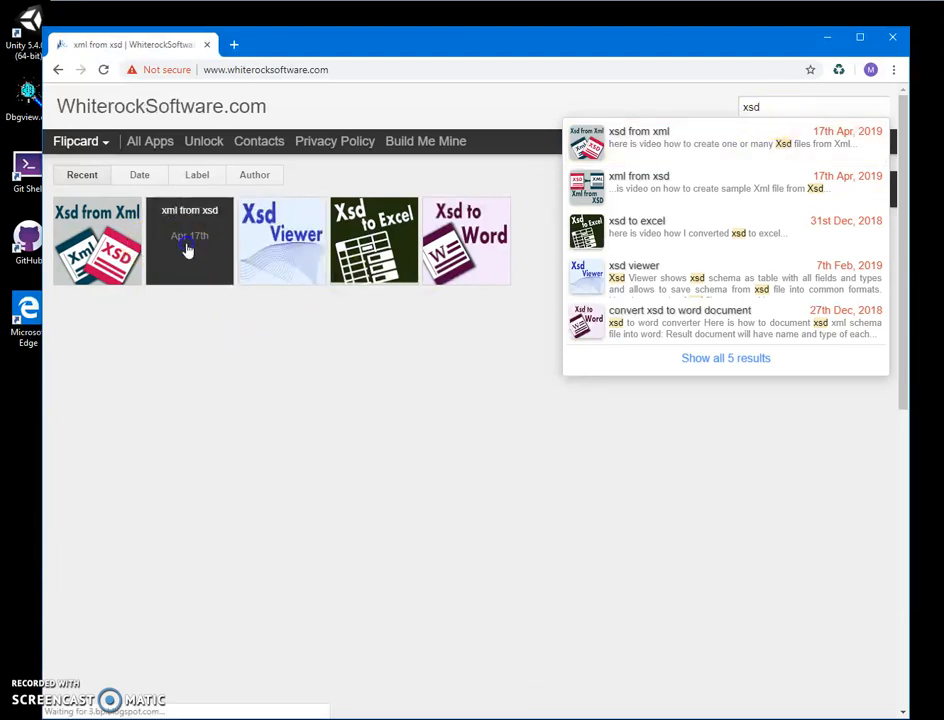
- Open the Xml from XSD page and download its installer zip
{"action": "left_click", "coordinate": [188, 250]}
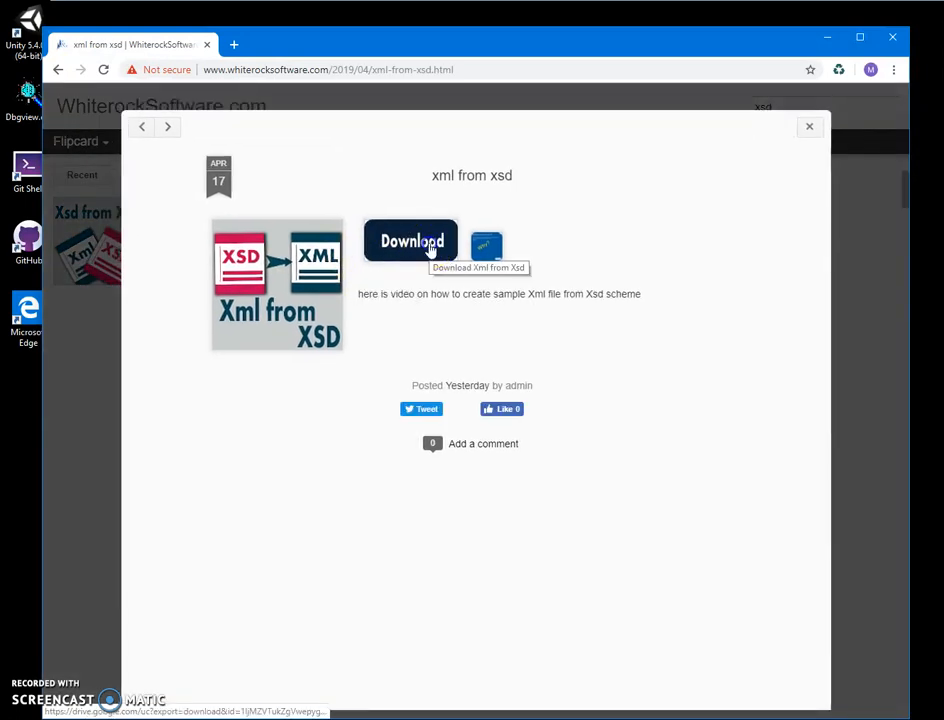
{"action": "left_click", "coordinate": [409, 241]}
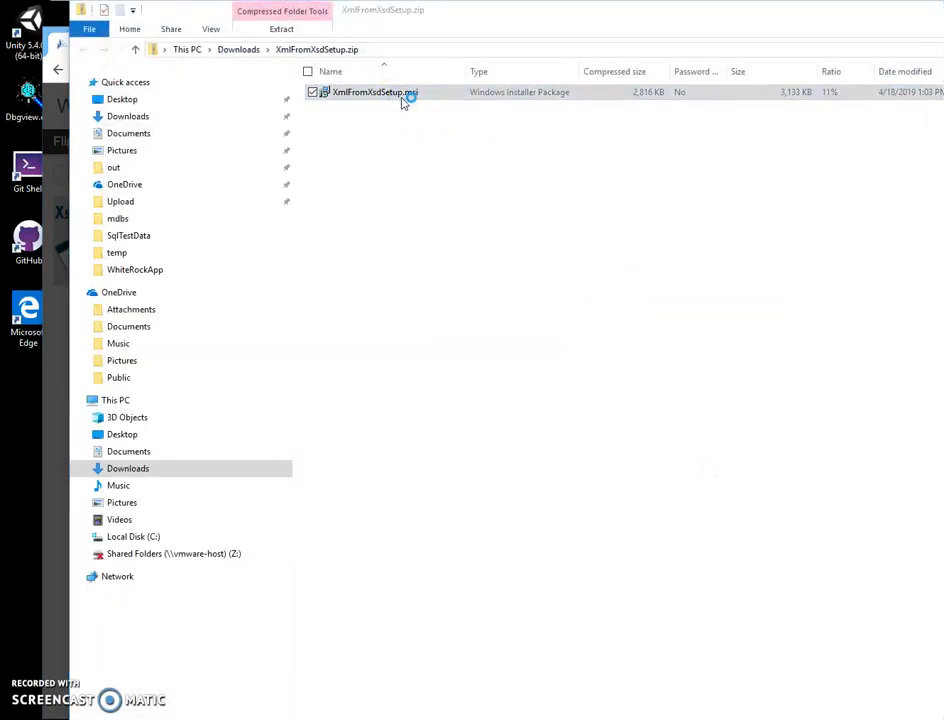
- Run XmlFromXsdSetup.msi from the zip, allowing it past SmartScreen, and advance the wizard
{"action": "double_click", "coordinate": [370, 92]}
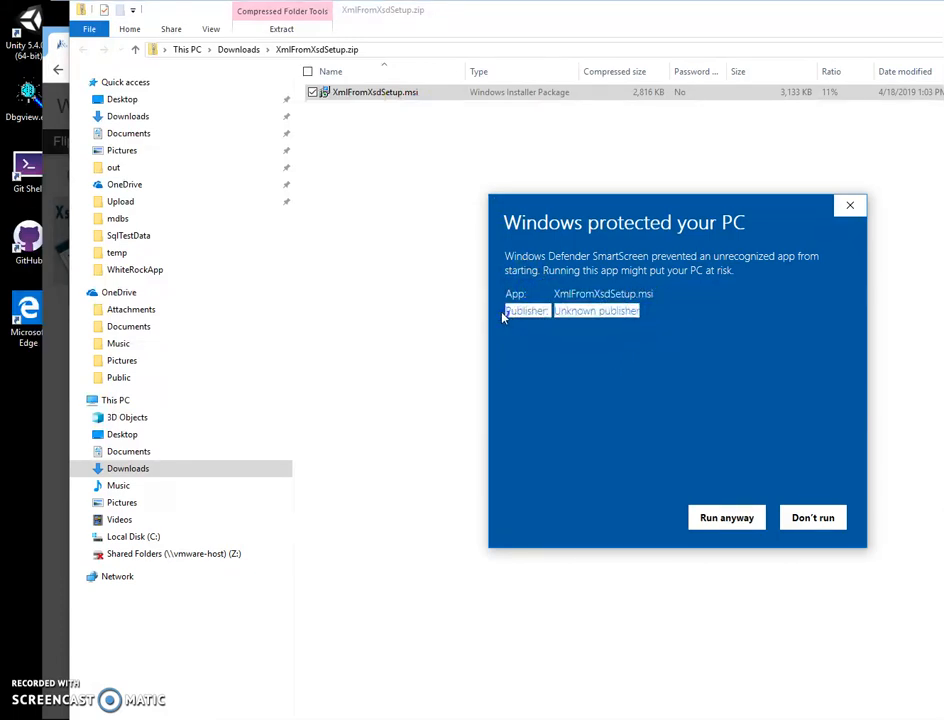
{"action": "mouse_move", "coordinate": [727, 517]}
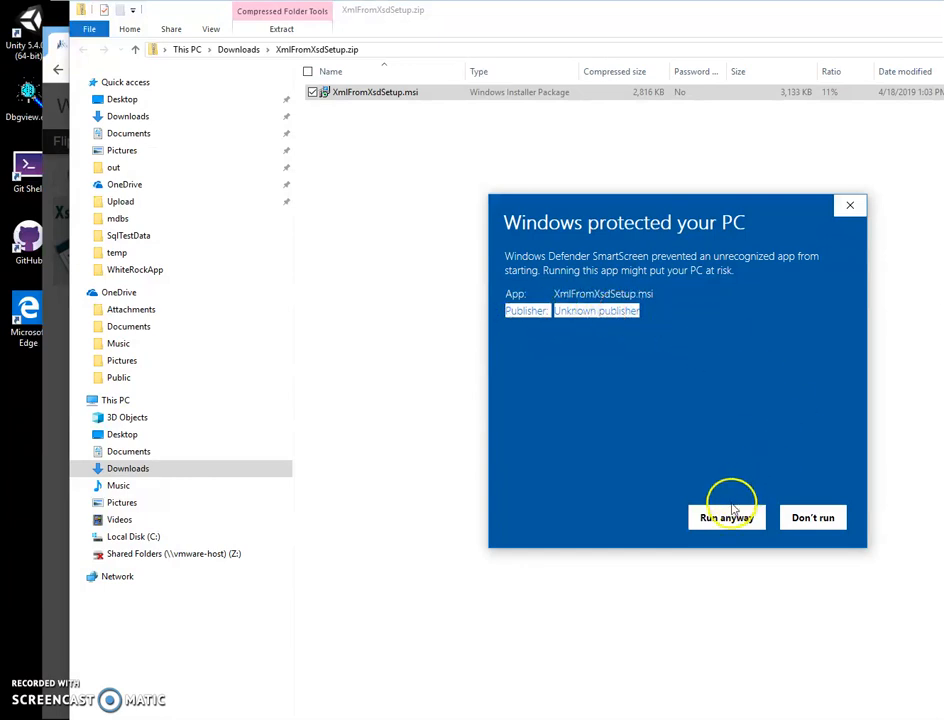
{"action": "left_click", "coordinate": [726, 517]}
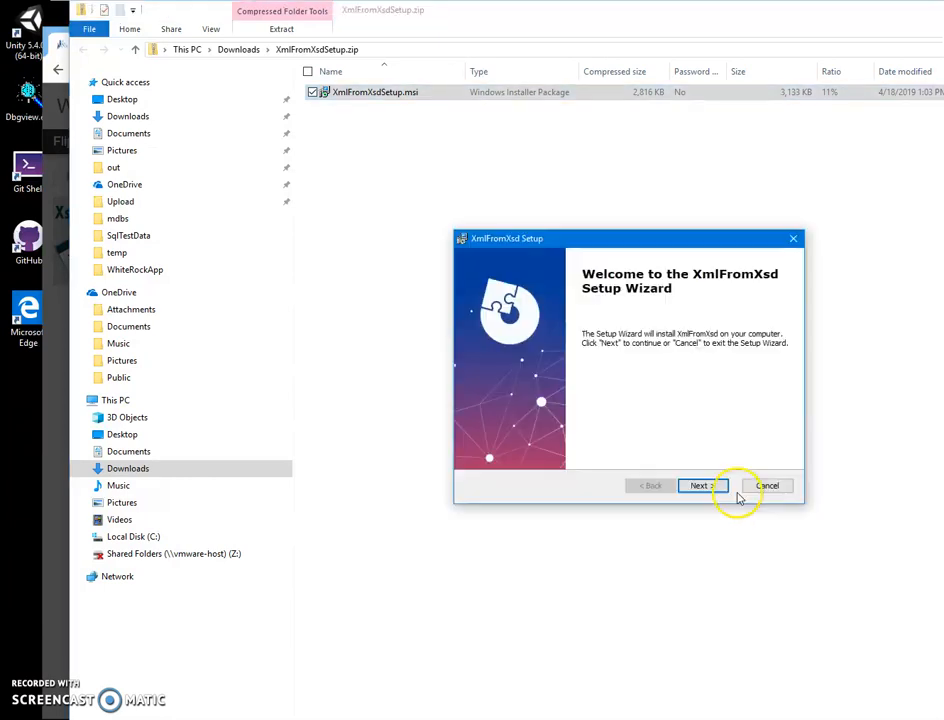
{"action": "left_click", "coordinate": [703, 485]}
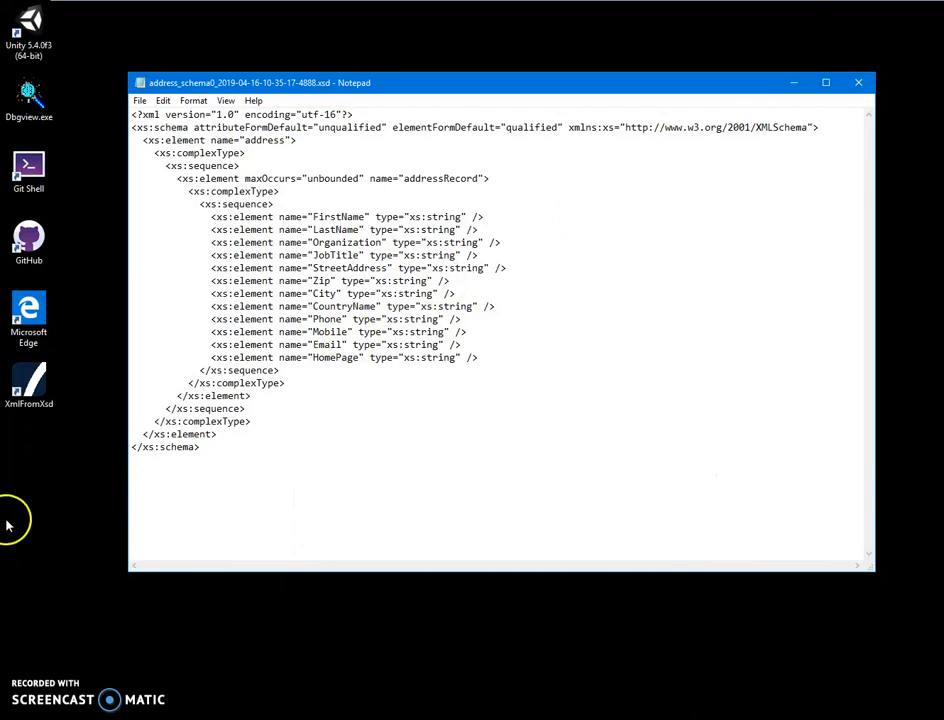
{"action": "mouse_move", "coordinate": [28, 507]}
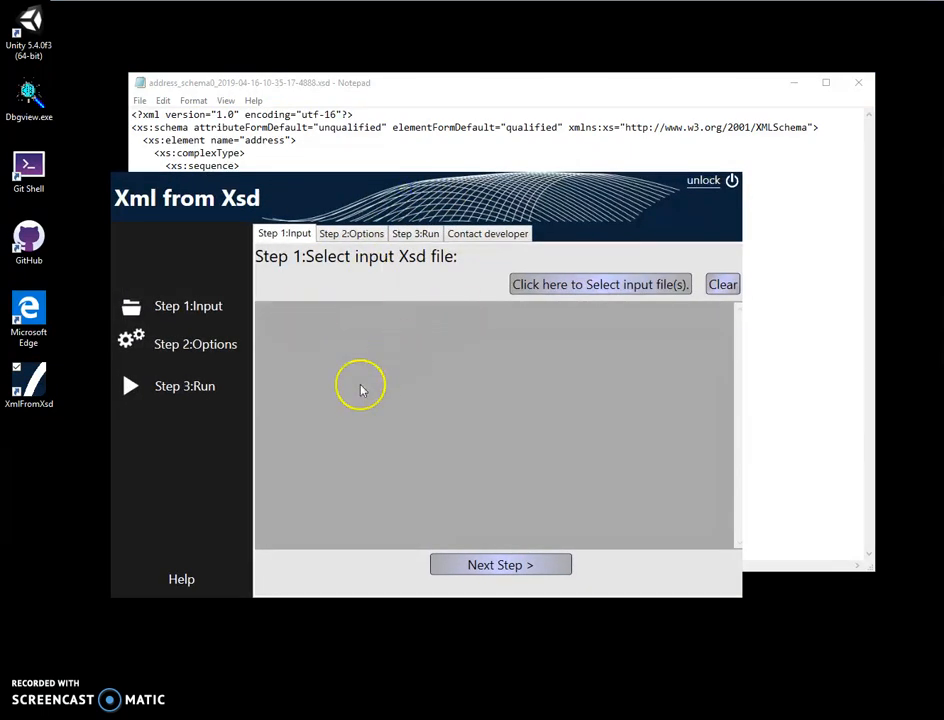
{"action": "mouse_move", "coordinate": [490, 492]}
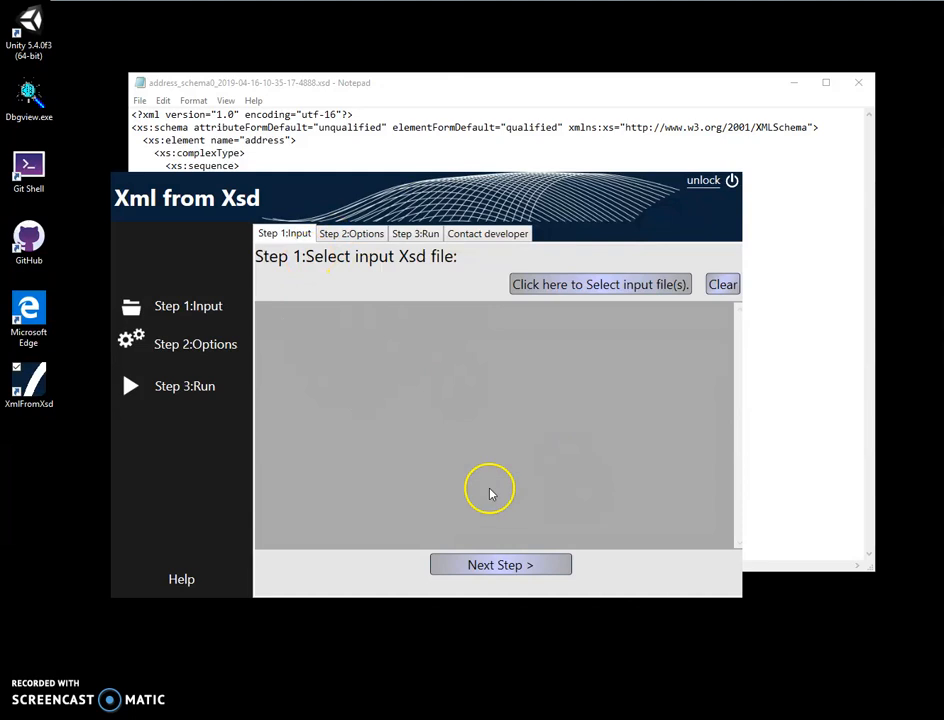
{"action": "mouse_move", "coordinate": [607, 247]}
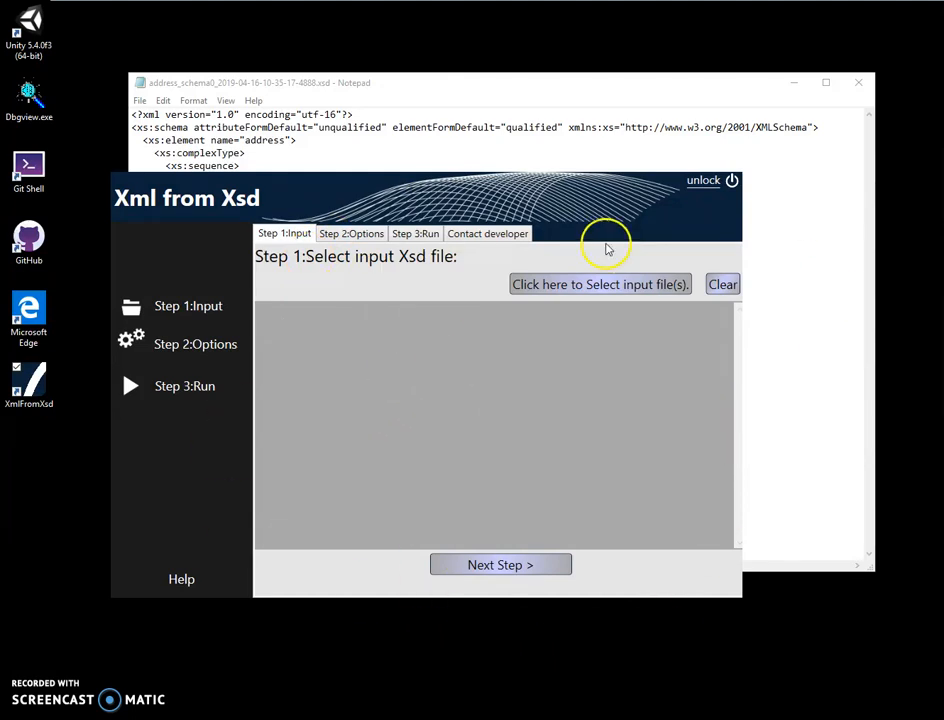
{"action": "mouse_move", "coordinate": [617, 275]}
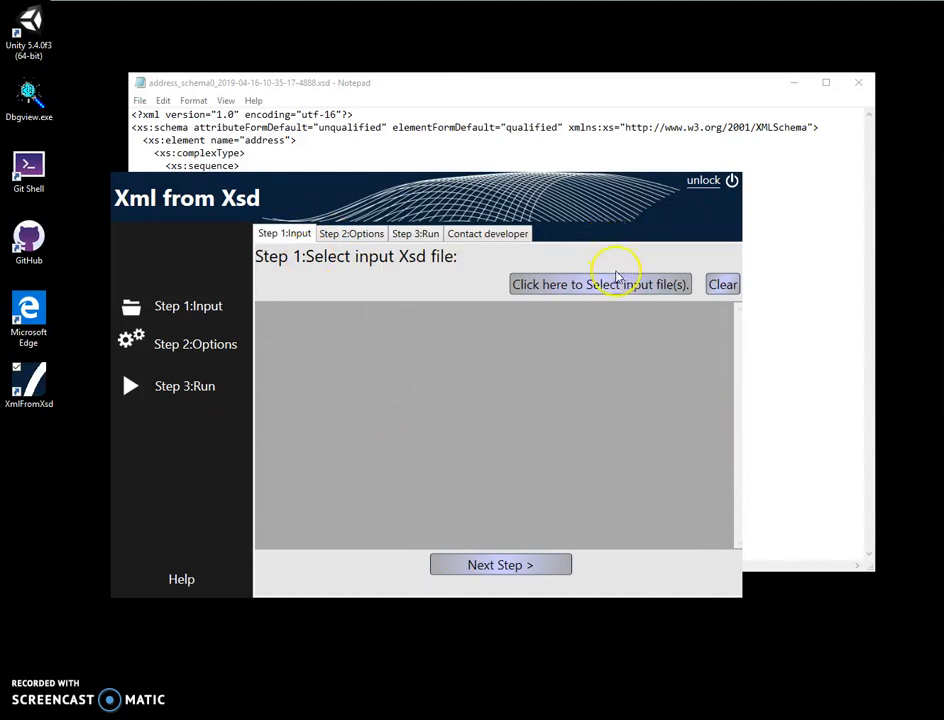
{"action": "left_click", "coordinate": [600, 284]}
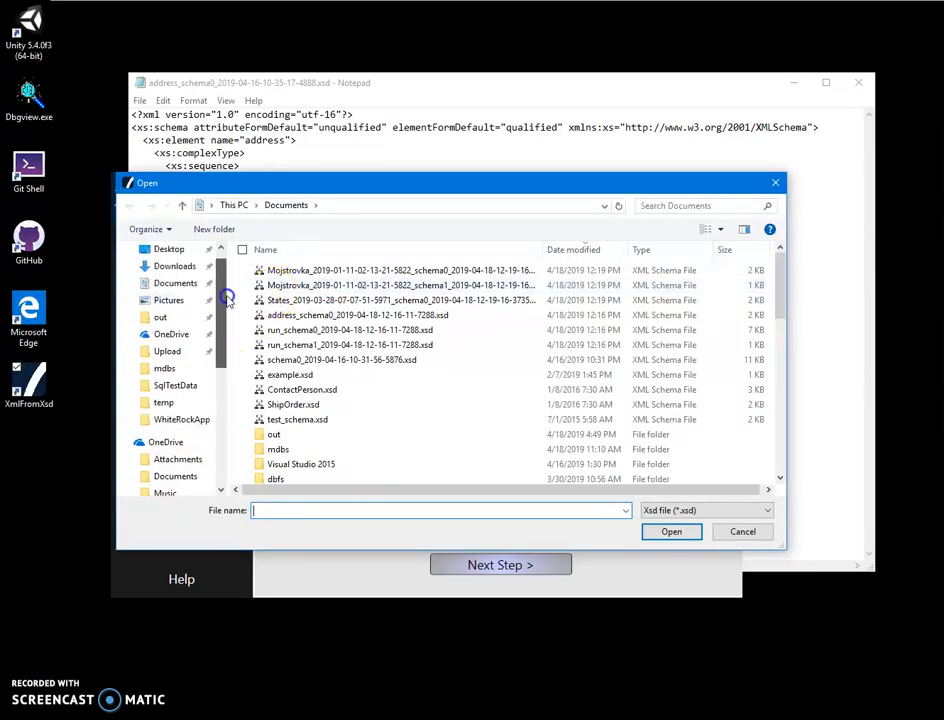
{"action": "double_click", "coordinate": [160, 317]}
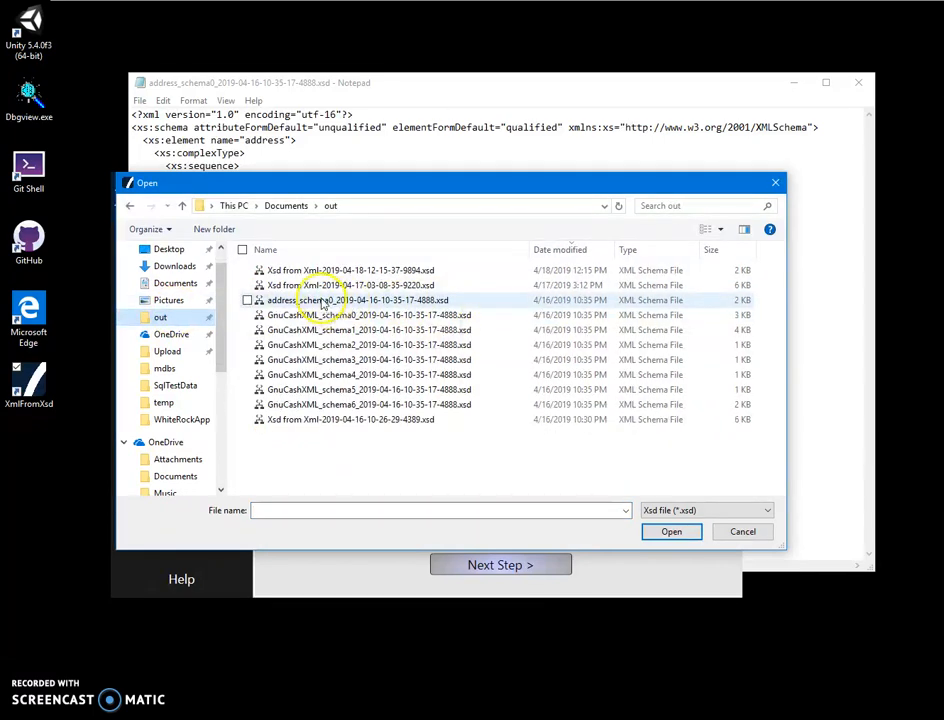
{"action": "left_click", "coordinate": [671, 531]}
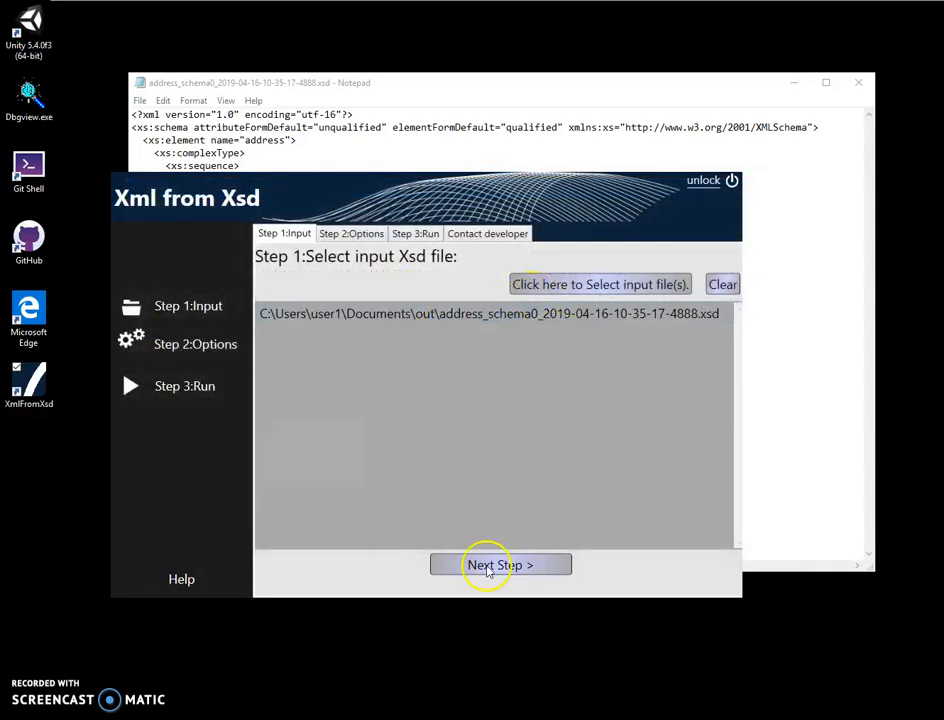
- Advance to Step 3: Run and preview the generated XML address records
{"action": "left_click", "coordinate": [500, 564]}
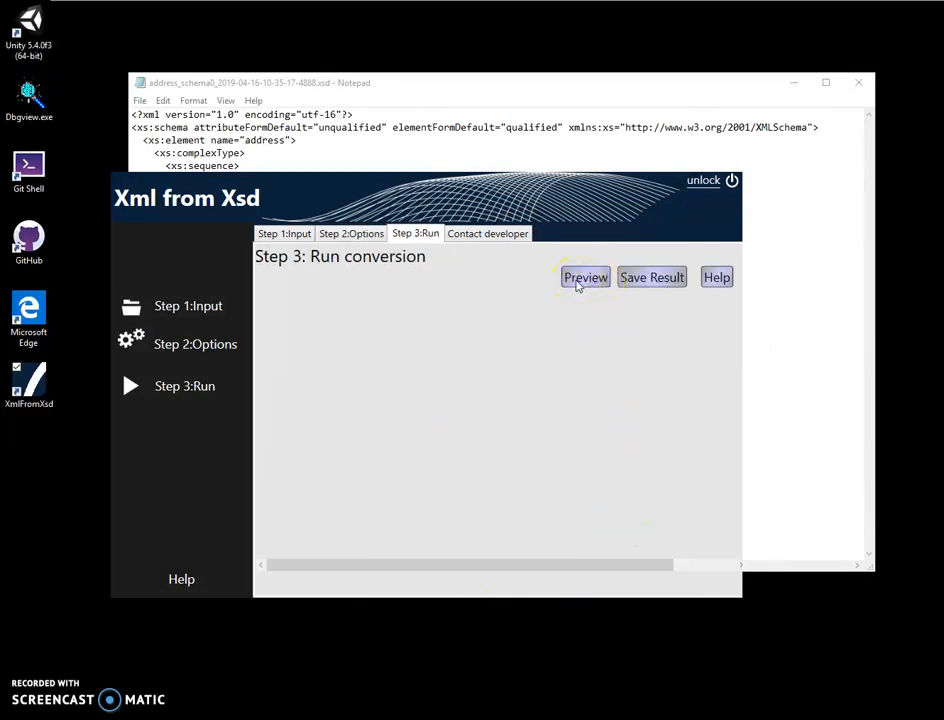
{"action": "left_click", "coordinate": [585, 277]}
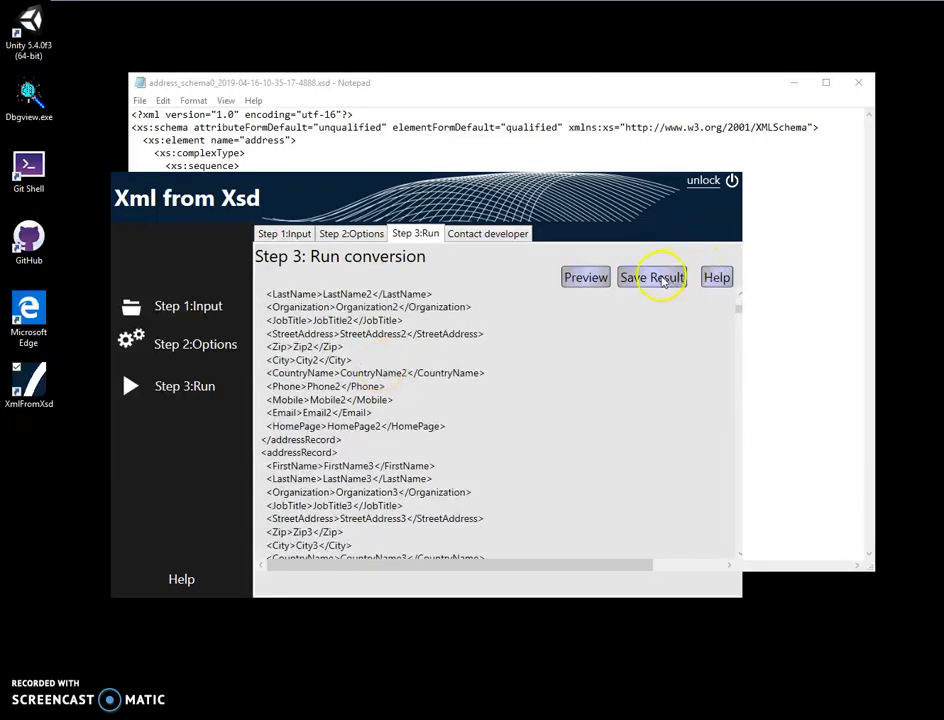
- Save the result as AddressSample.xml in Documents\out
{"action": "left_click", "coordinate": [652, 277]}
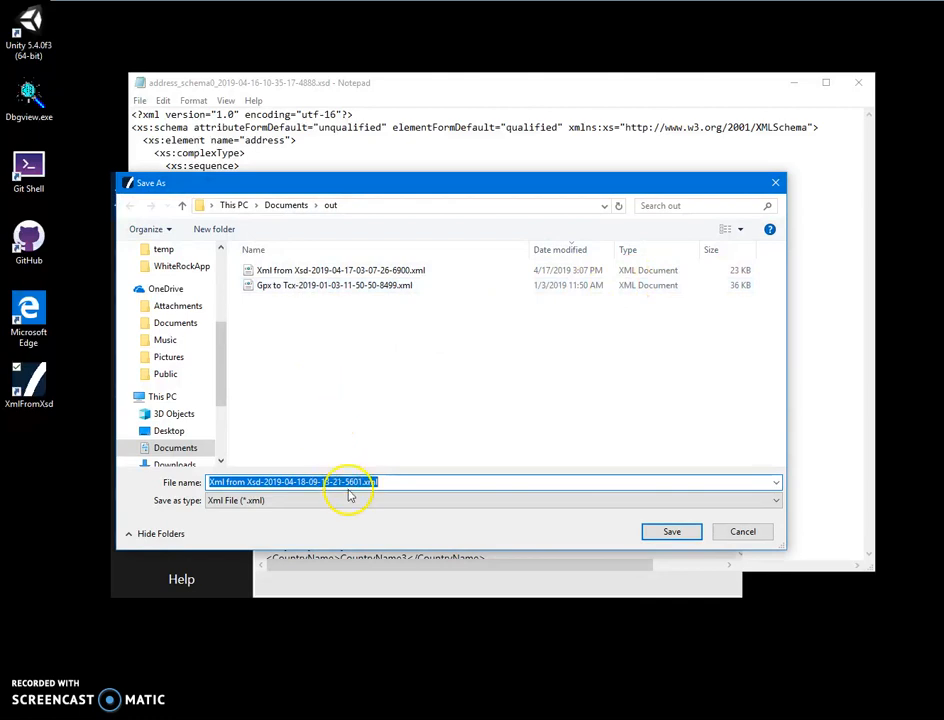
{"action": "left_click", "coordinate": [421, 482]}
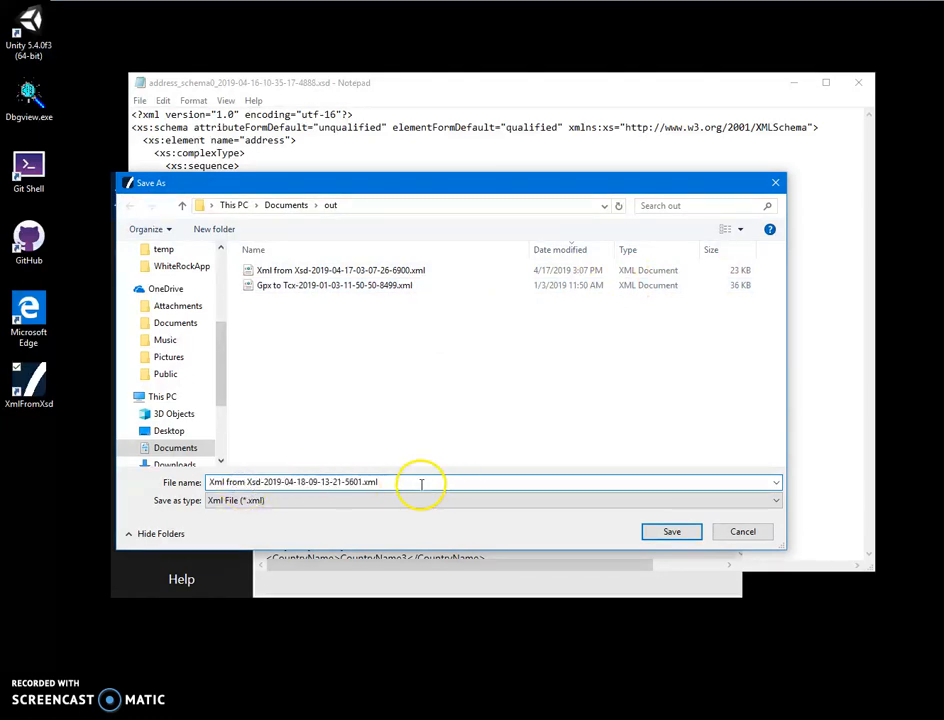
{"action": "double_click", "coordinate": [290, 482]}
{"action": "type", "text": "AddressSample"}
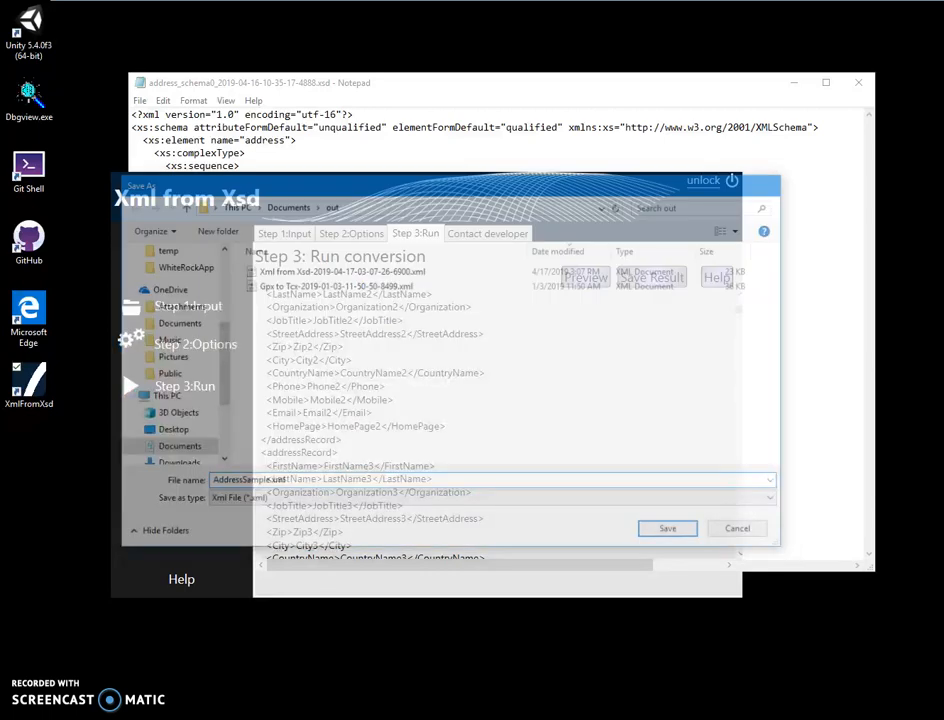
{"action": "left_click", "coordinate": [667, 528]}
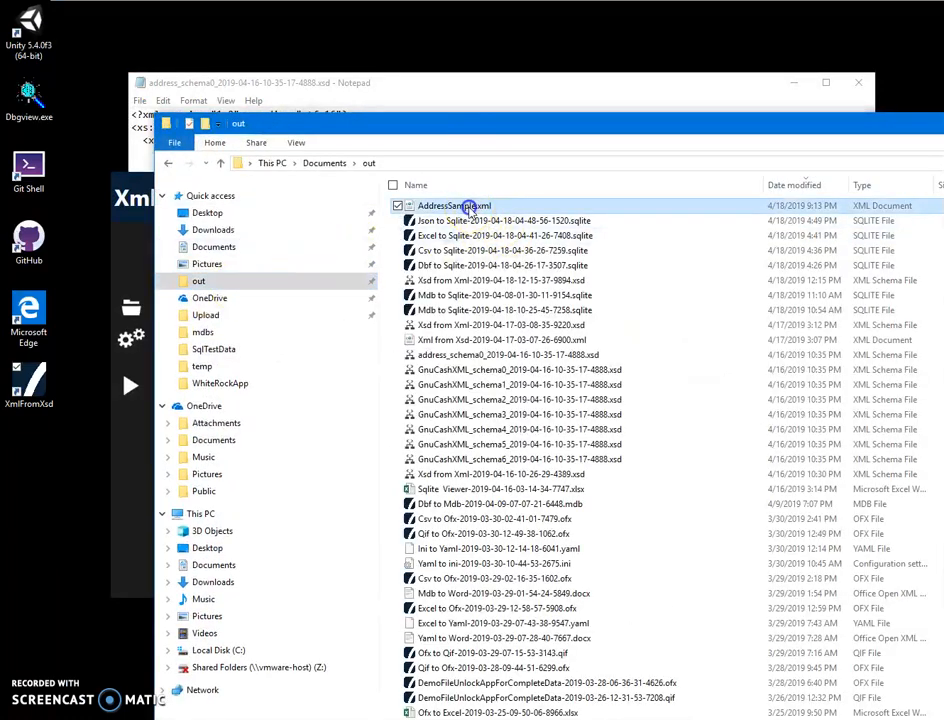
- Open AddressSample.xml in Internet Explorer and scroll down to address record 50
{"action": "double_click", "coordinate": [454, 205]}
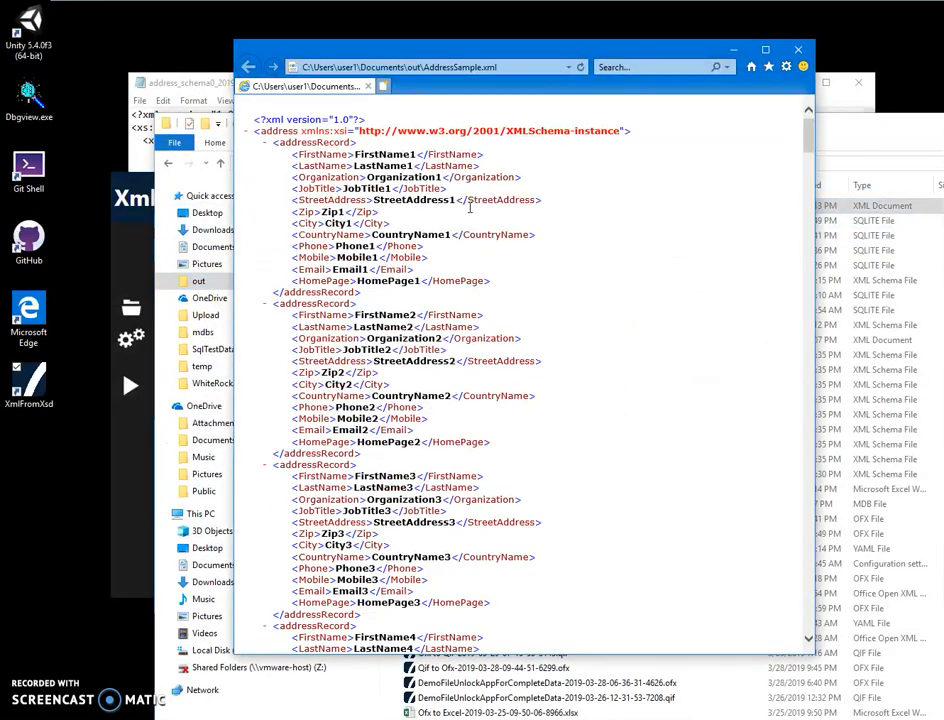
{"action": "scroll", "scroll_direction": "down", "scroll_amount": 3}
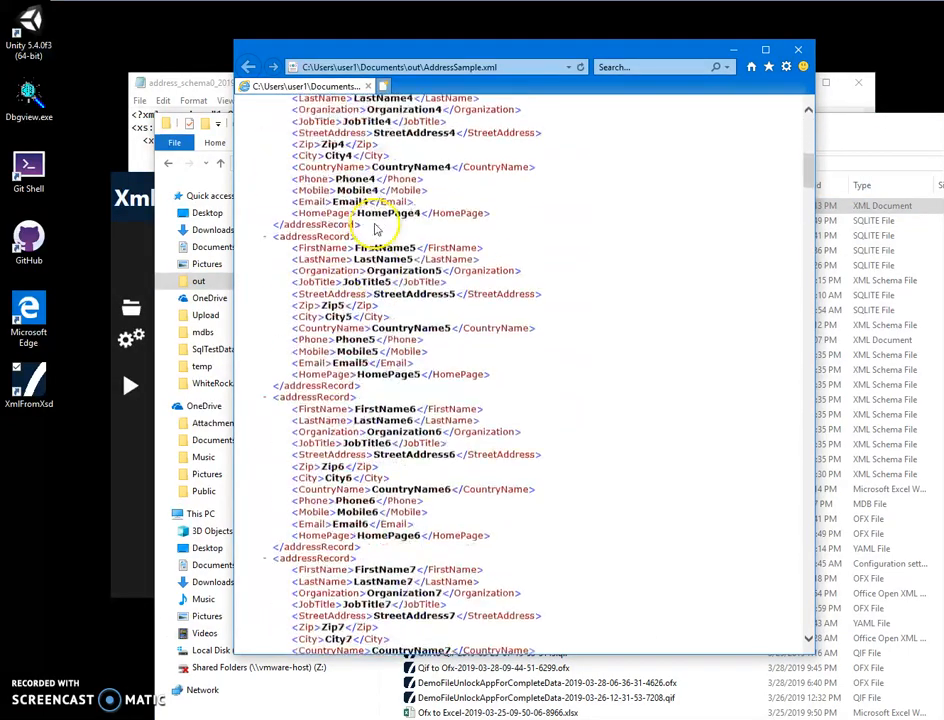
{"action": "scroll", "scroll_direction": "down", "scroll_amount": 3}
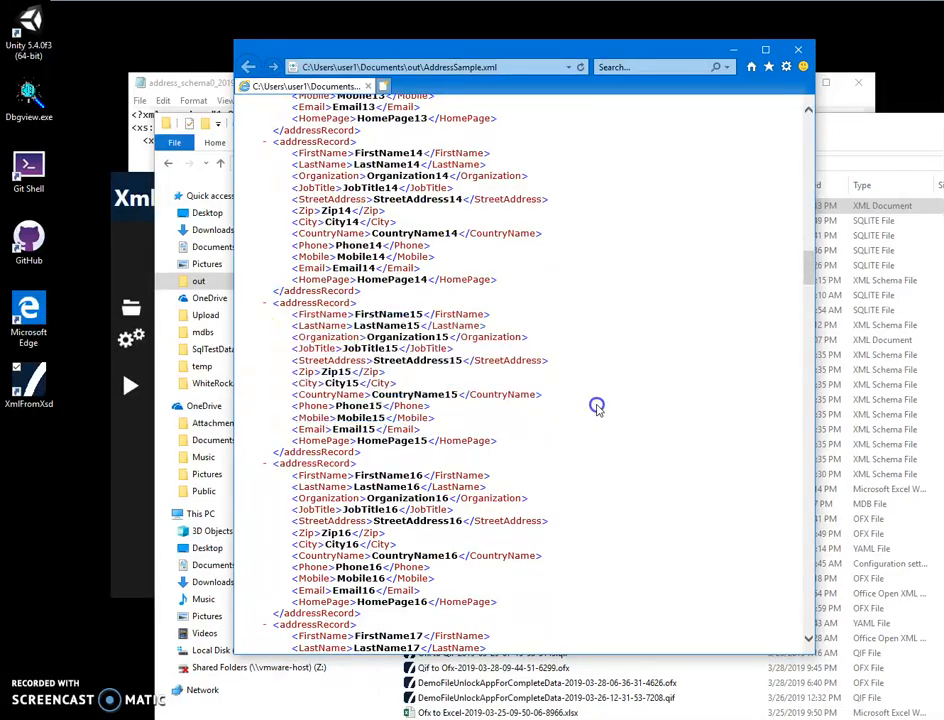
{"action": "scroll", "scroll_direction": "down", "scroll_amount": 3}
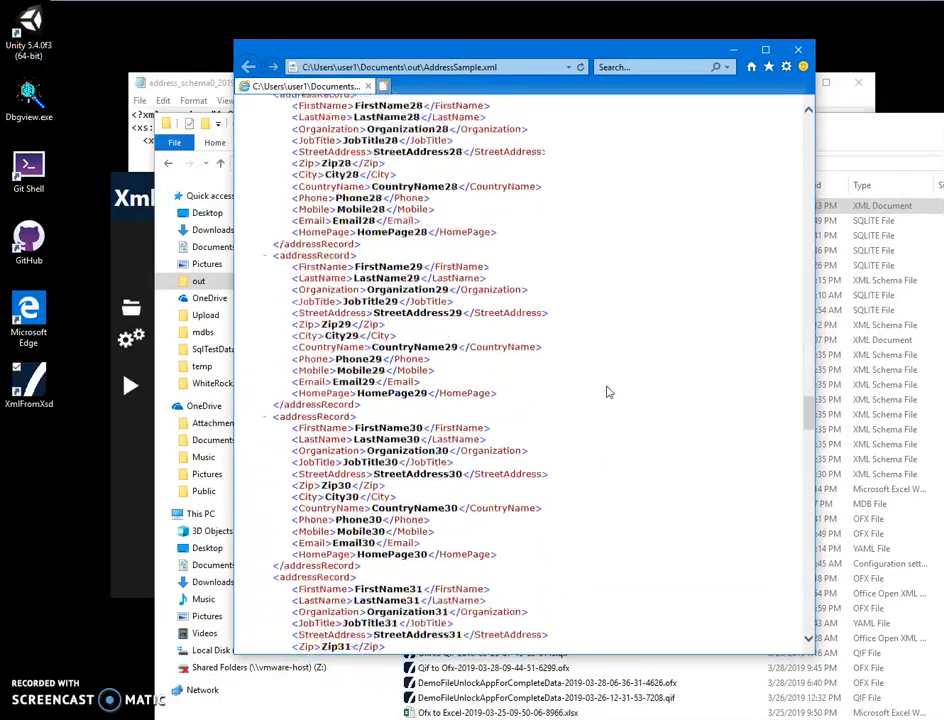
{"action": "scroll", "scroll_direction": "down", "scroll_amount": 3}
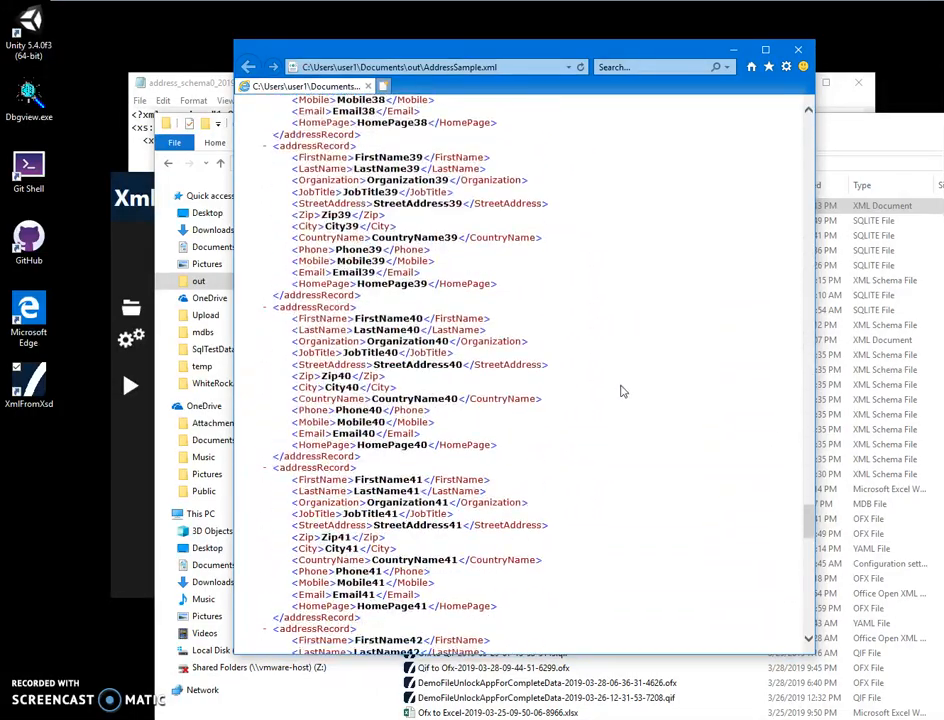
{"action": "scroll", "scroll_direction": "down", "scroll_amount": 3}
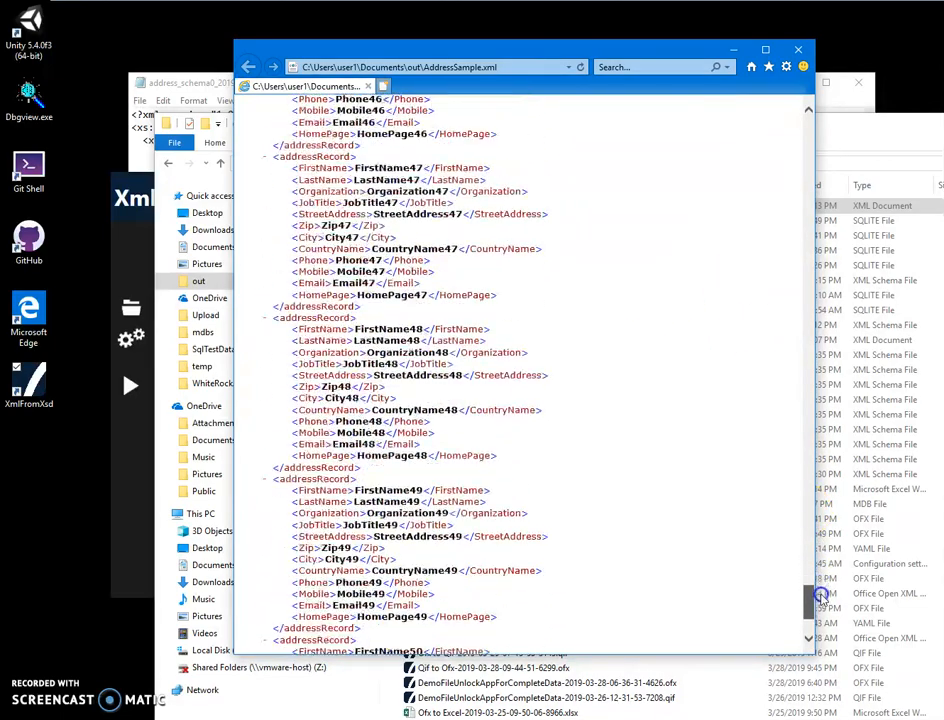
{"action": "scroll", "scroll_direction": "down", "scroll_amount": 3}
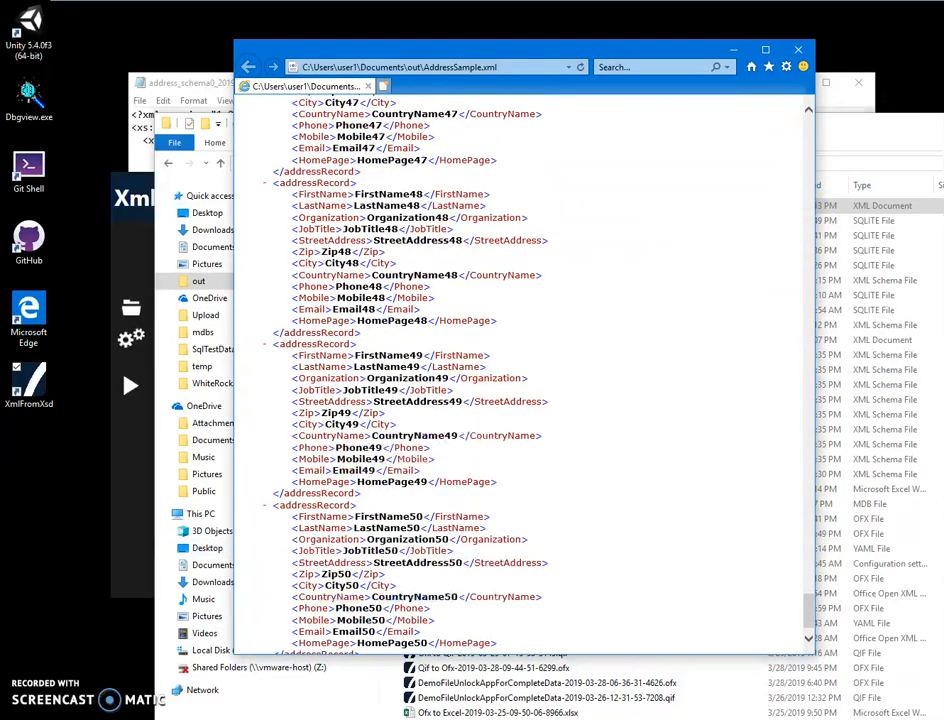